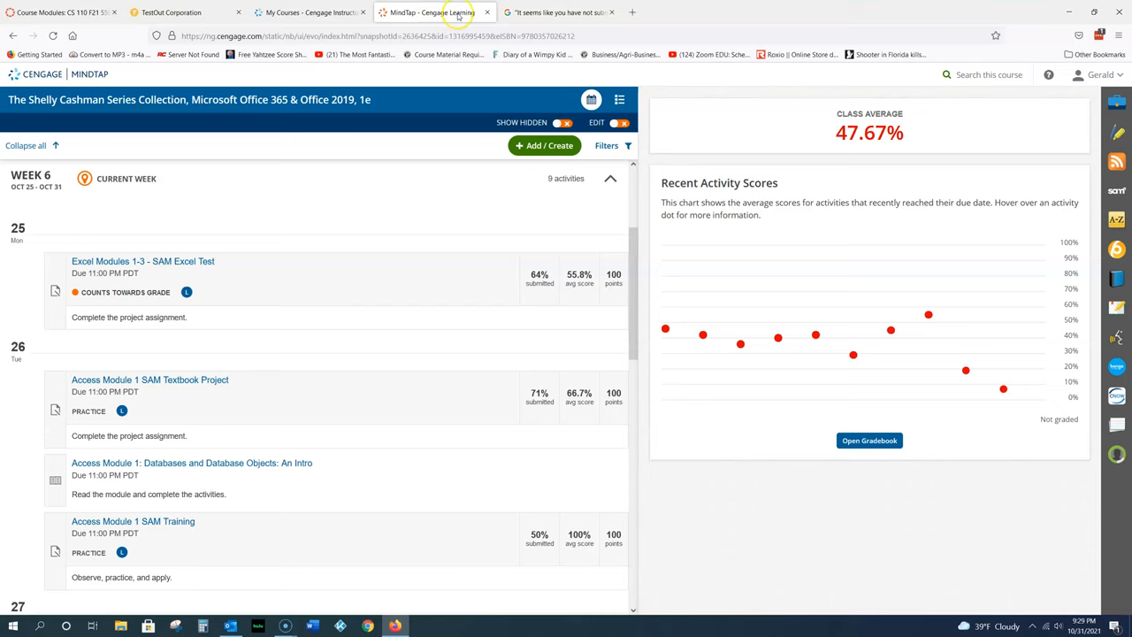
- Open the Access Module 2 SAM End of Module Project 2 assignment, then minimize the browser to the desktop
left_click(310, 12)
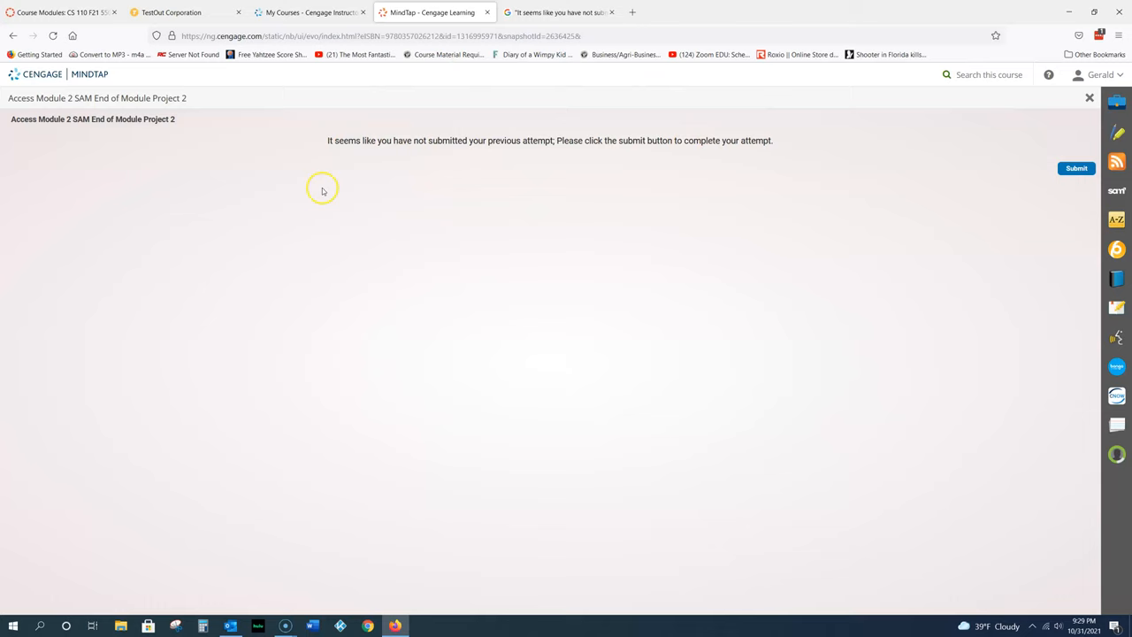
left_click(309, 13)
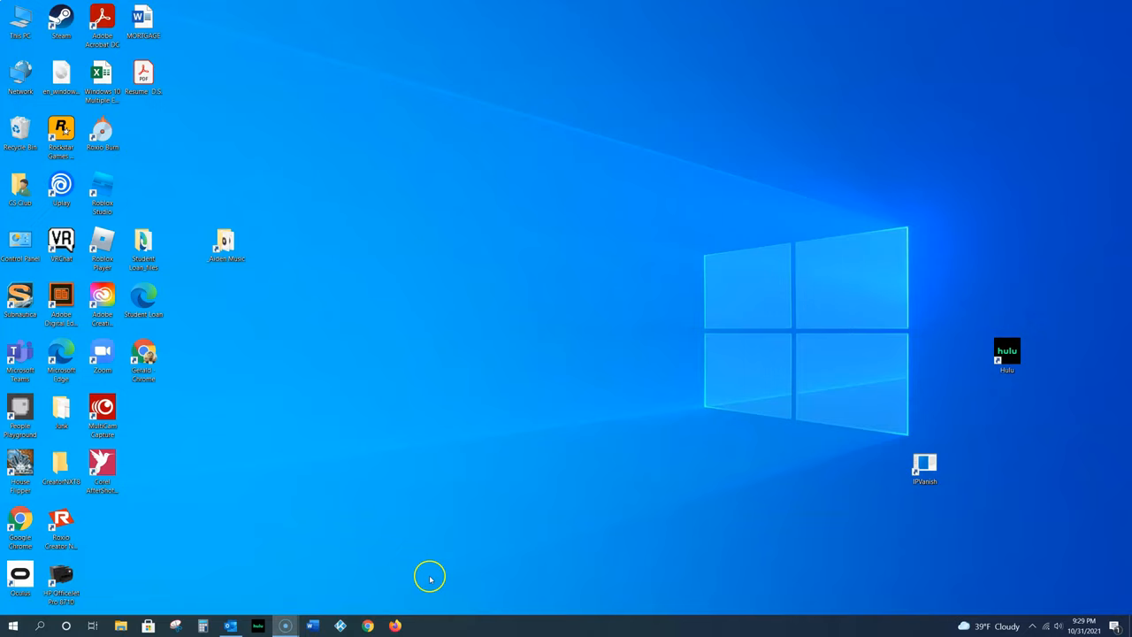
- In File Explorer's Access Chapter 2 folder, open the SC_AC19_EOM2-2 database in Access
left_click(366, 625)
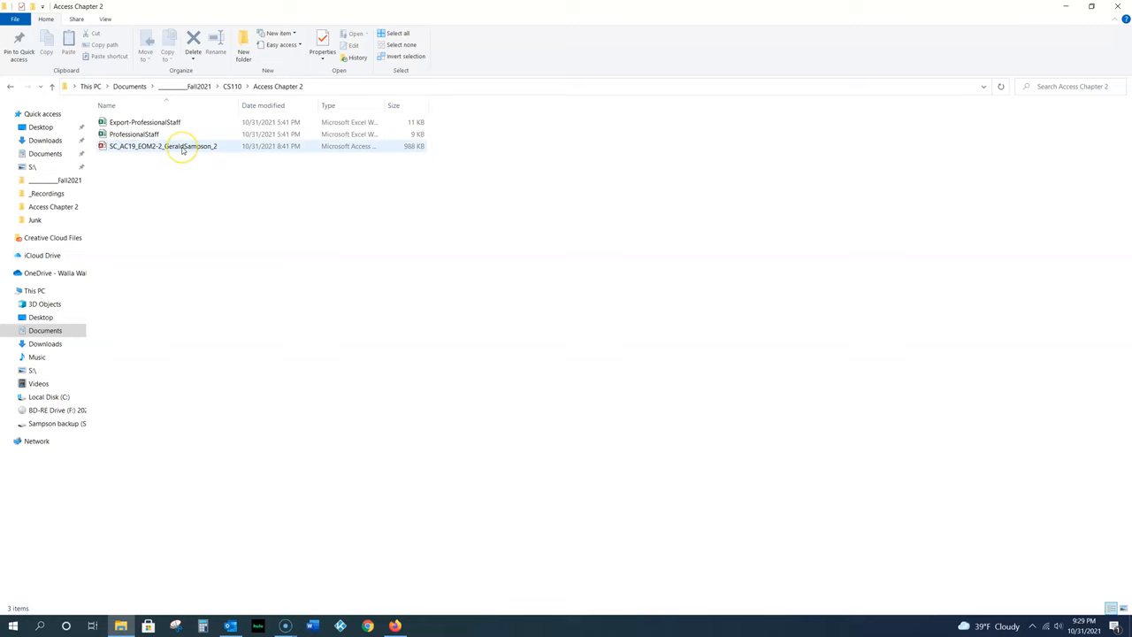
double_click(163, 145)
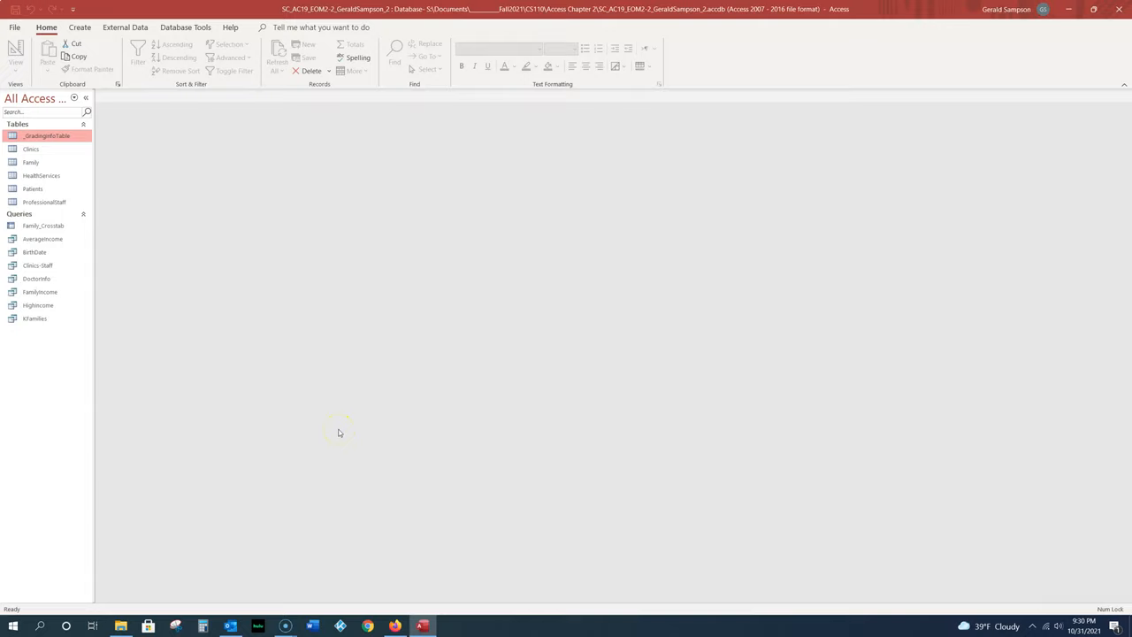
mouse_move(336, 424)
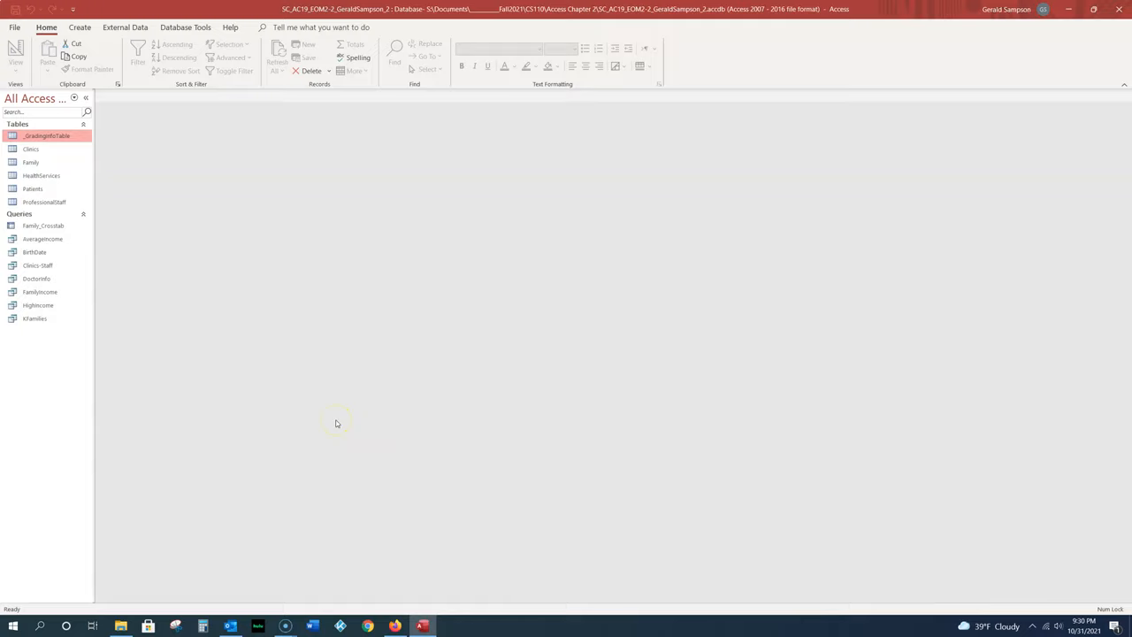
- Start an Excel export of the ProfessionalStaff table, saving the workbook to the Access Chapter 2 folder
left_click(124, 27)
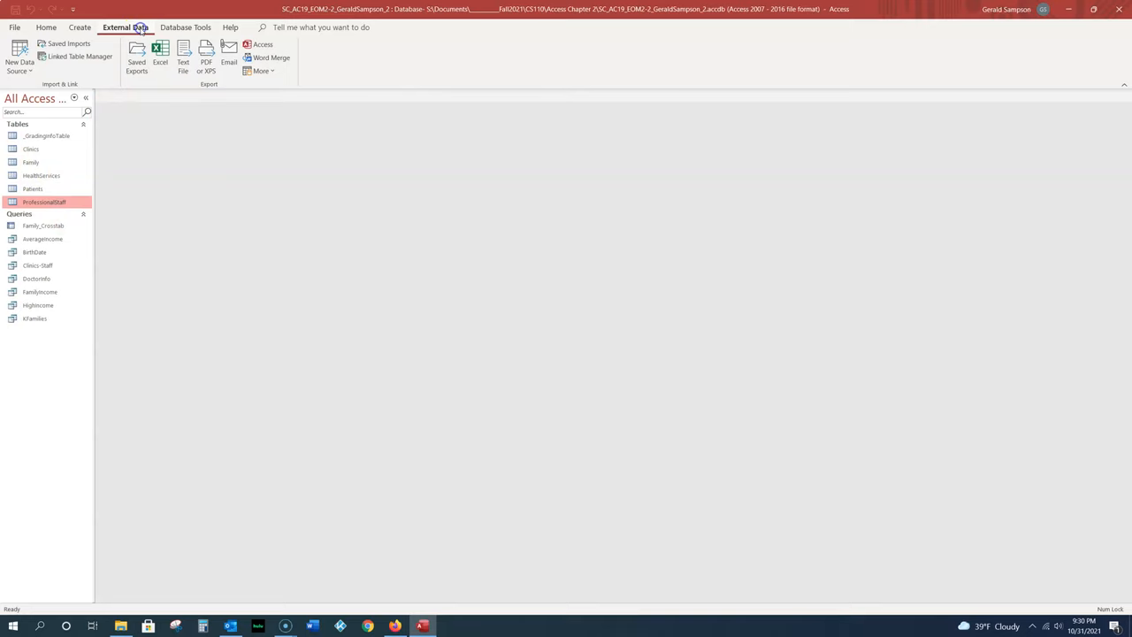
left_click(159, 55)
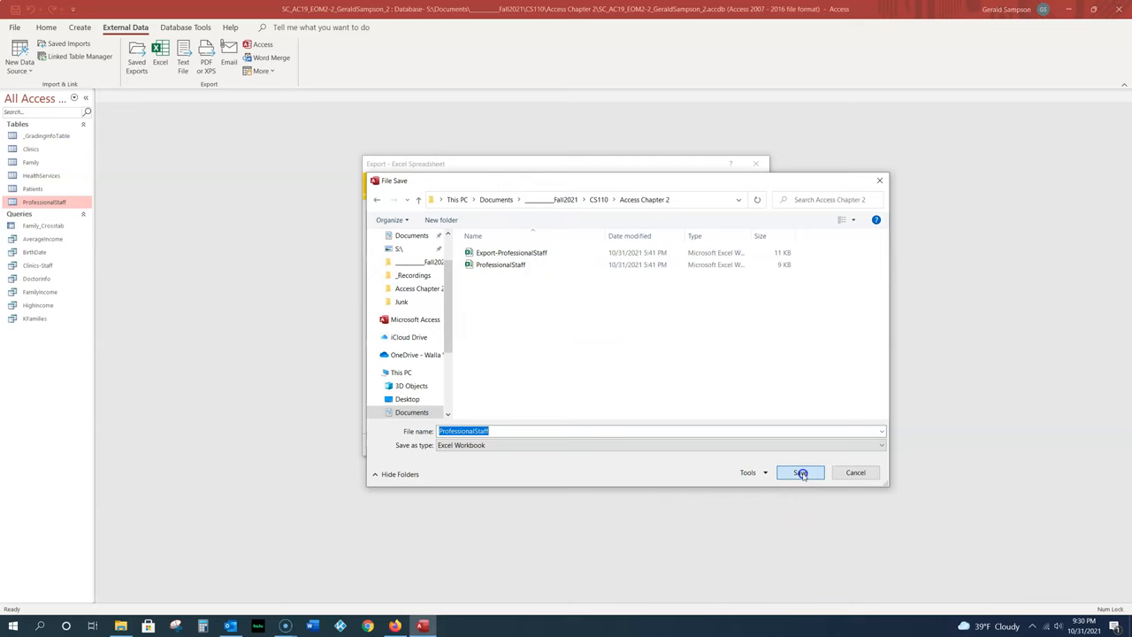
- Export ProfessionalStaff to Excel and try saving the steps as Export-ProfessionalStaff, hitting a name-in-use warning
left_click(799, 471)
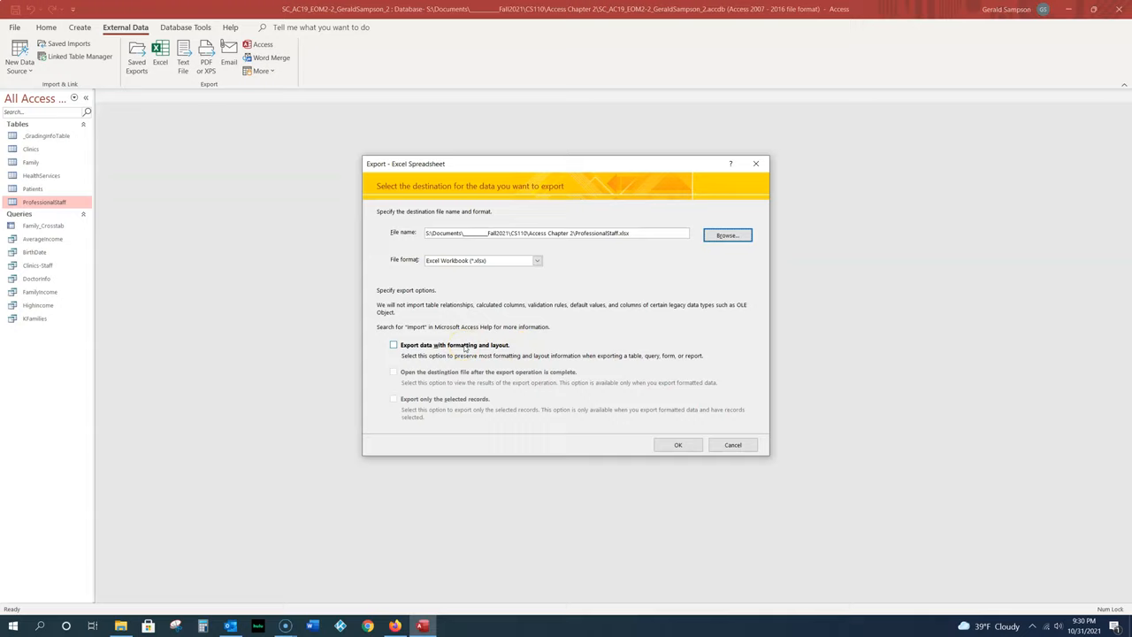
left_click(678, 444)
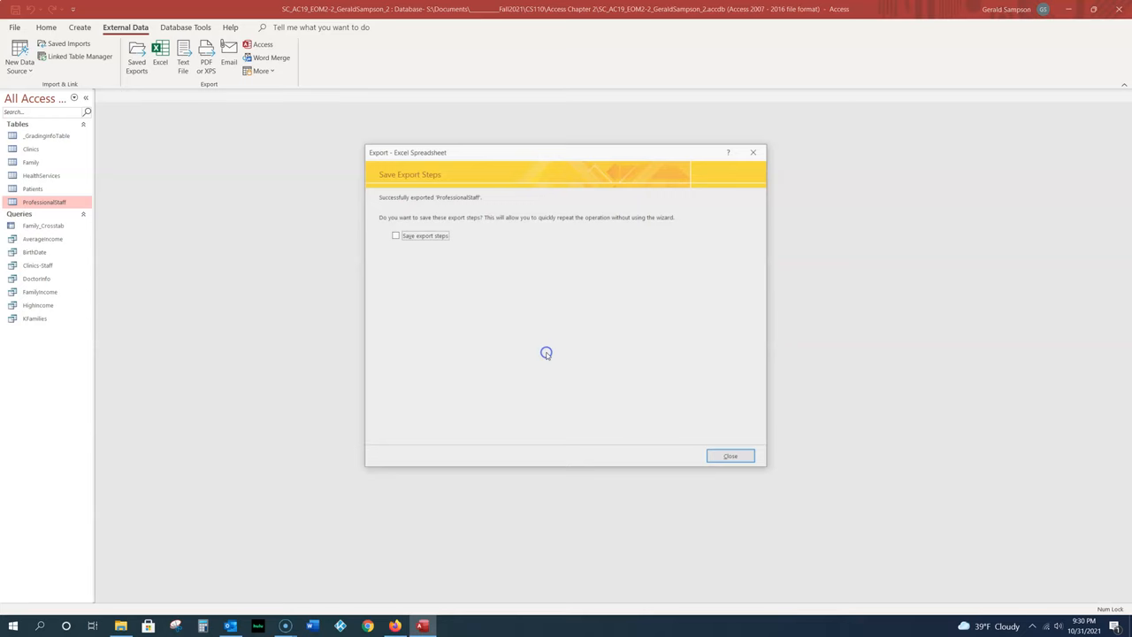
left_click(396, 235)
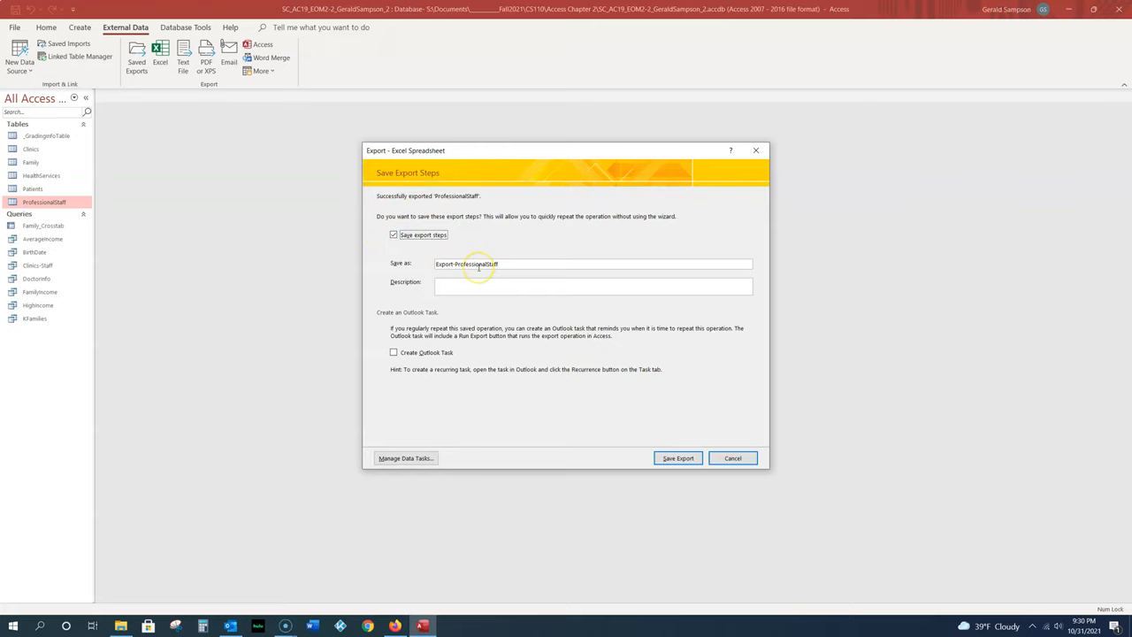
left_click(679, 457)
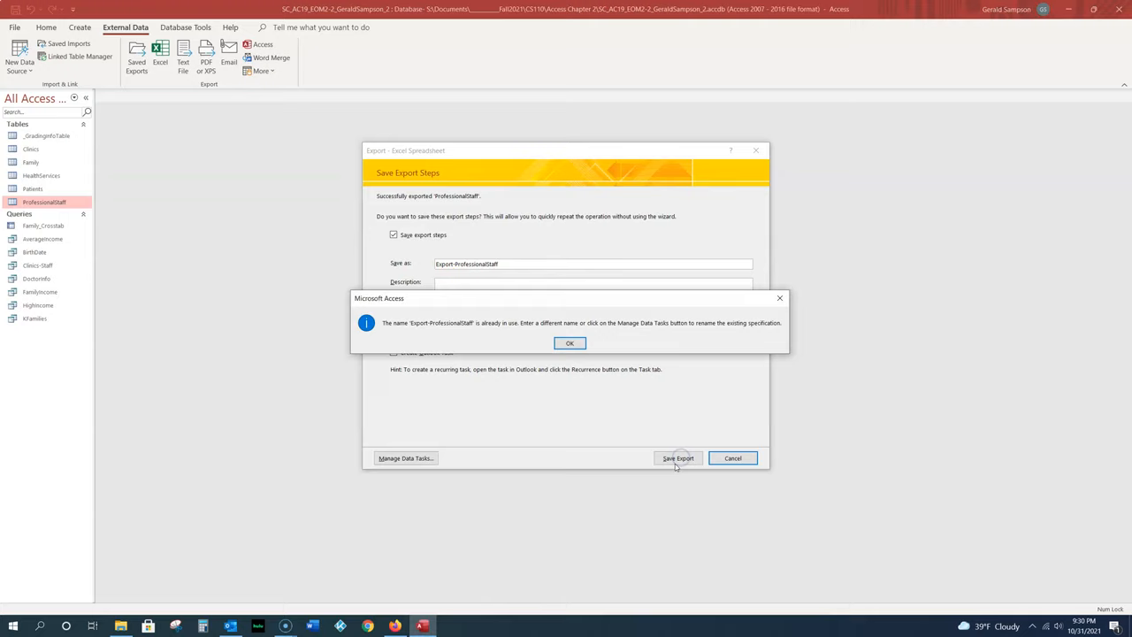
- Dismiss the name-already-in-use warning and close the Export - Excel Spreadsheet wizard
left_click(570, 343)
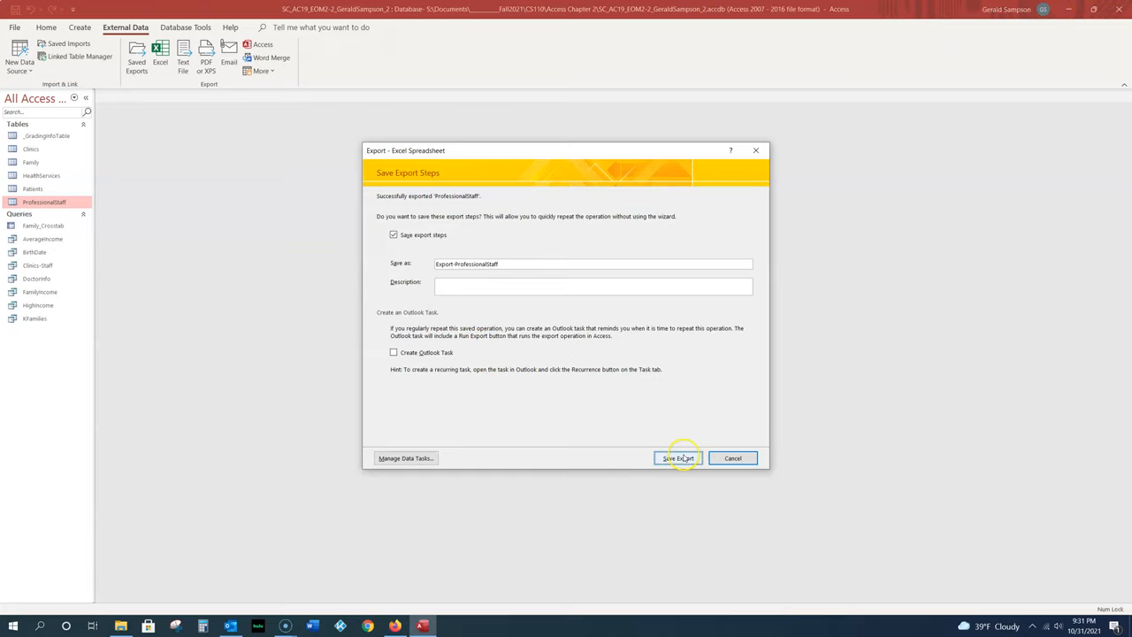
left_click(679, 456)
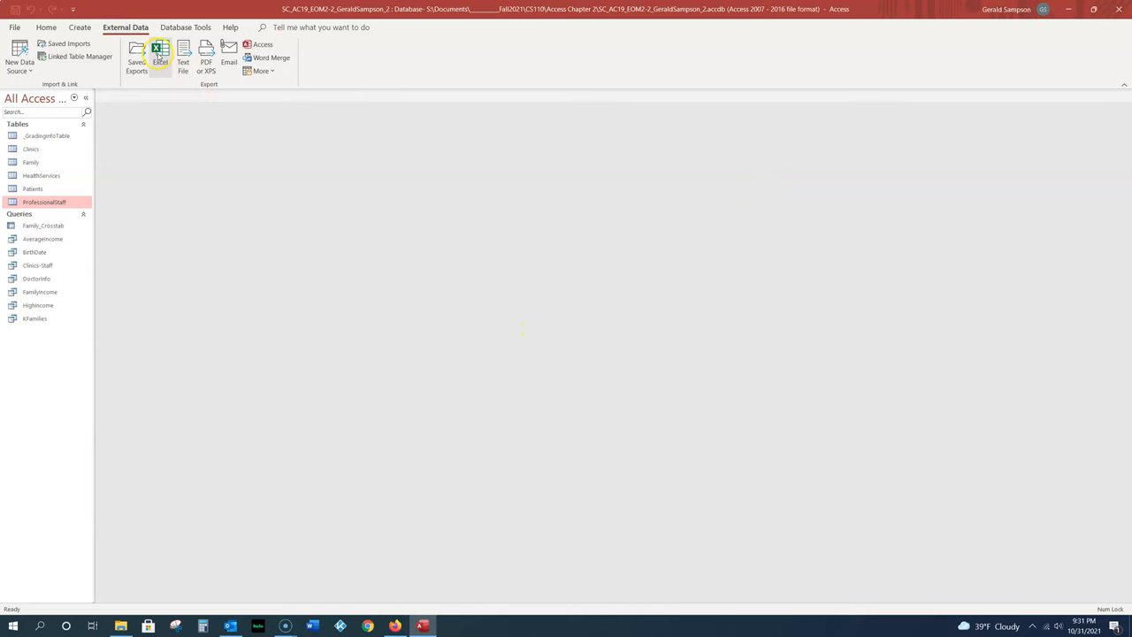
- Re-export ProfessionalStaff to Excel and choose to save the steps as Export-ProfessionalStaff
left_click(159, 55)
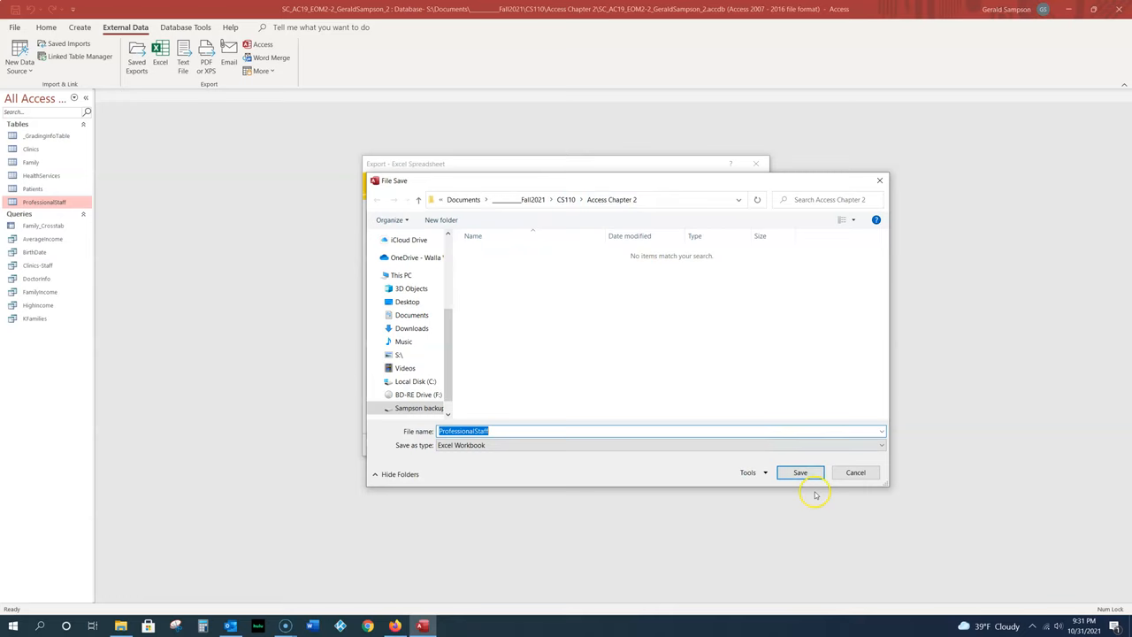
left_click(799, 470)
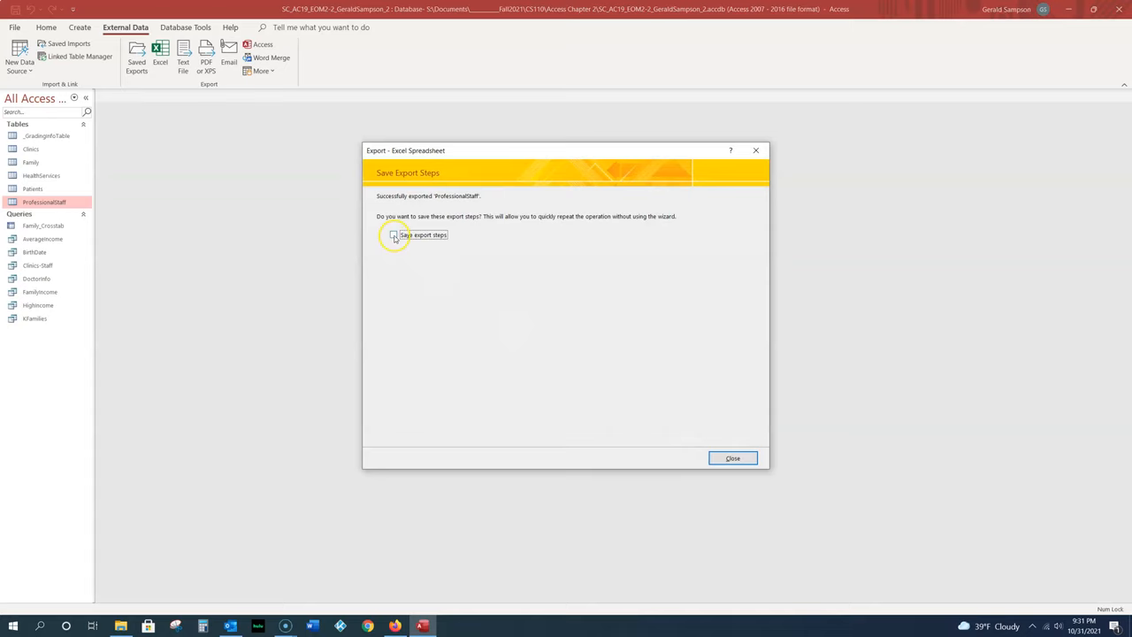
left_click(393, 234)
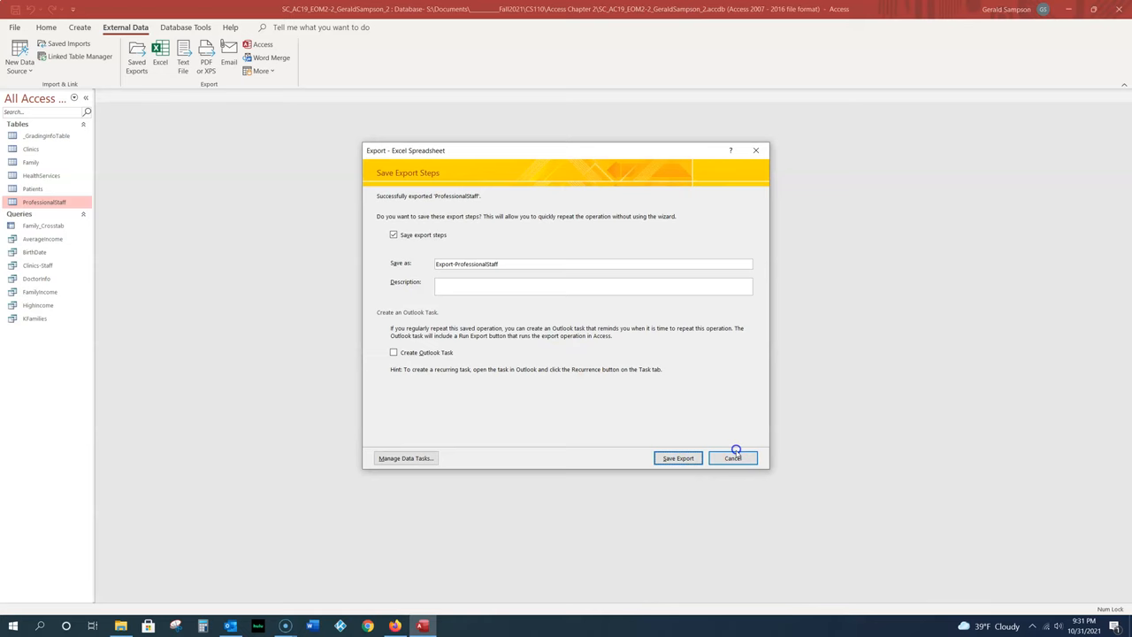